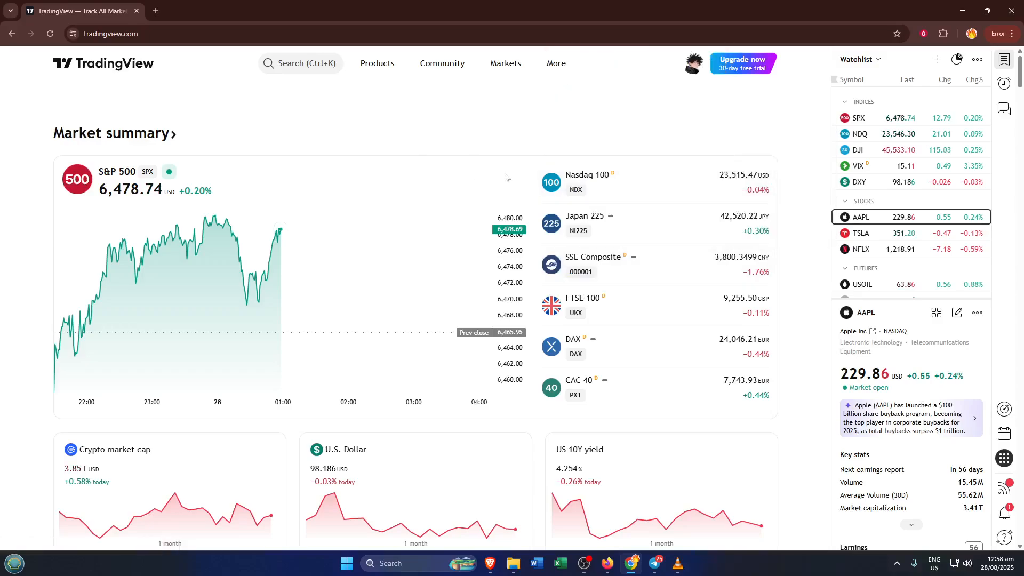
mouse_move(588, 182)
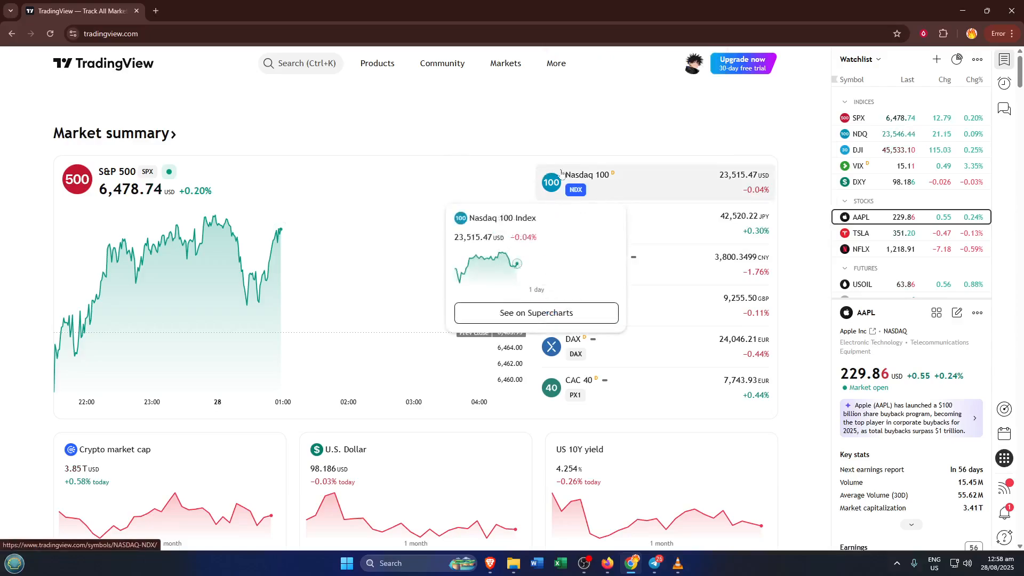
mouse_move(628, 129)
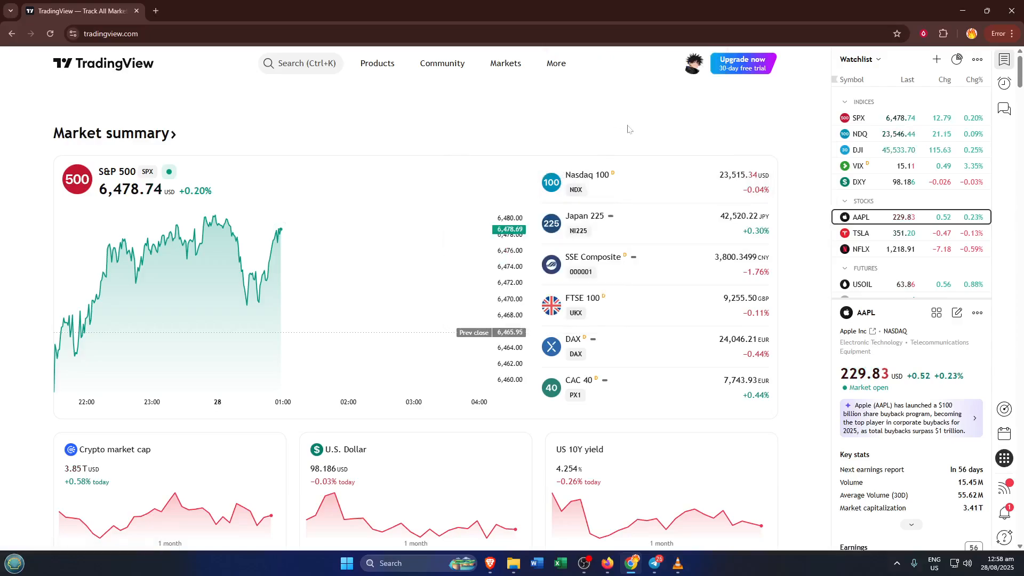
mouse_move(621, 125)
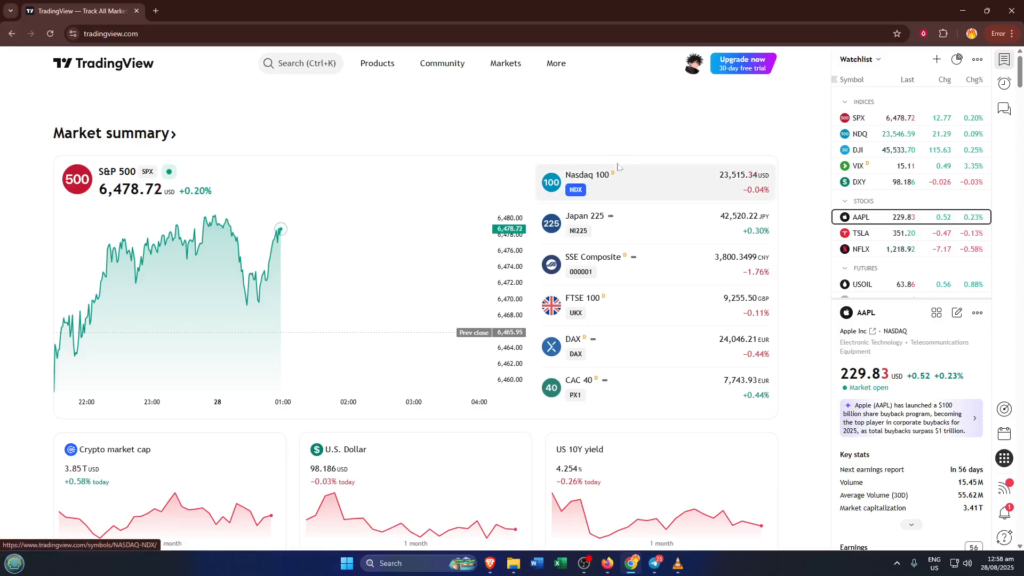
mouse_move(569, 305)
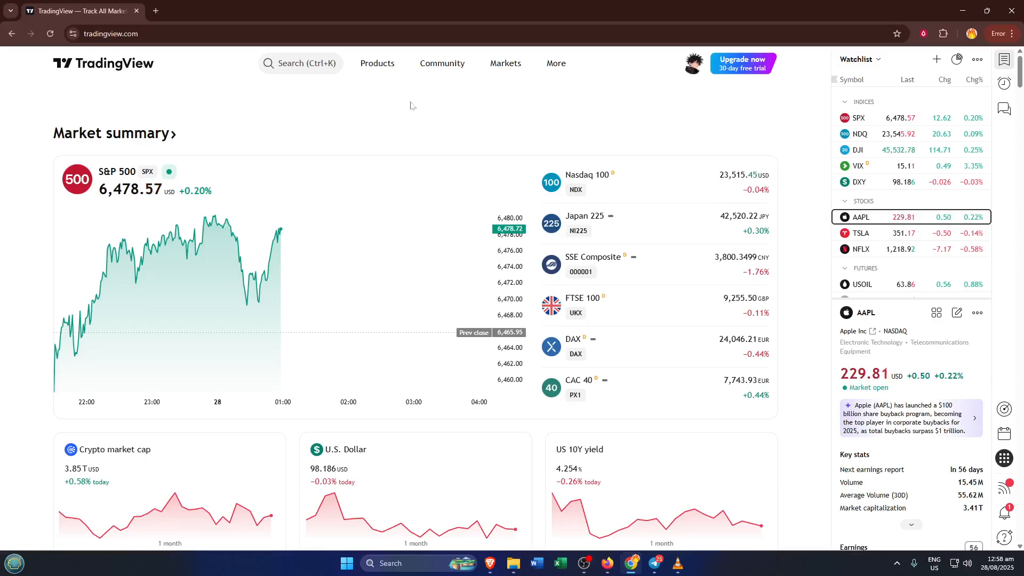
mouse_move(129, 85)
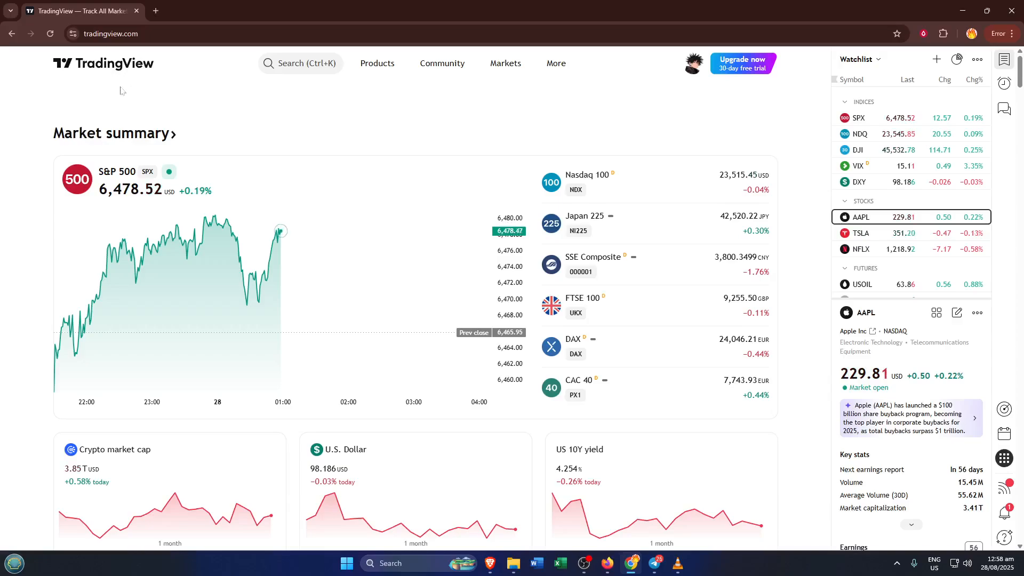
mouse_move(136, 79)
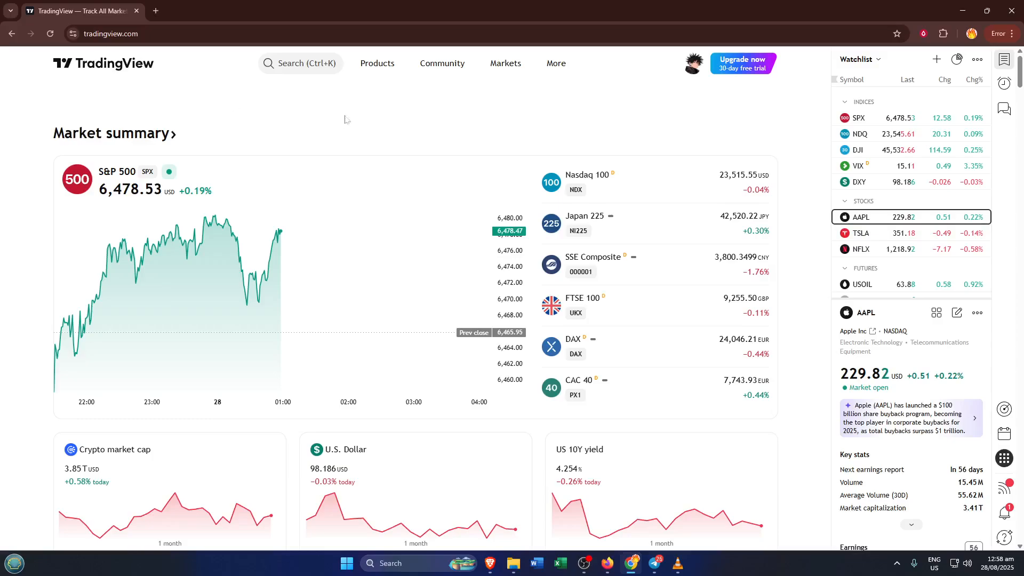
mouse_move(418, 111)
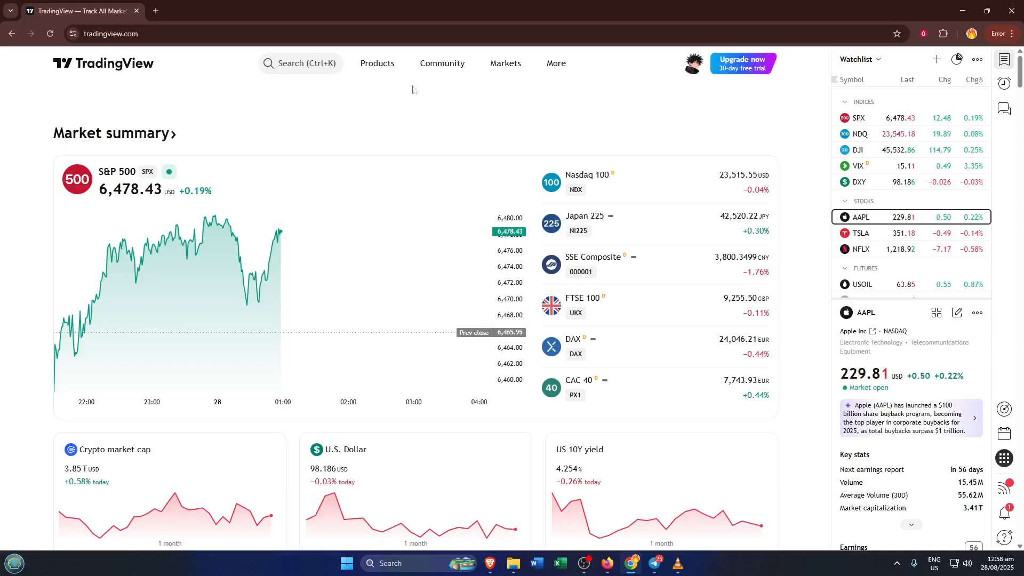
Step: Open the WTI crude oil Supercharts chart with the Trading Panel broker list below
left_click(377, 63)
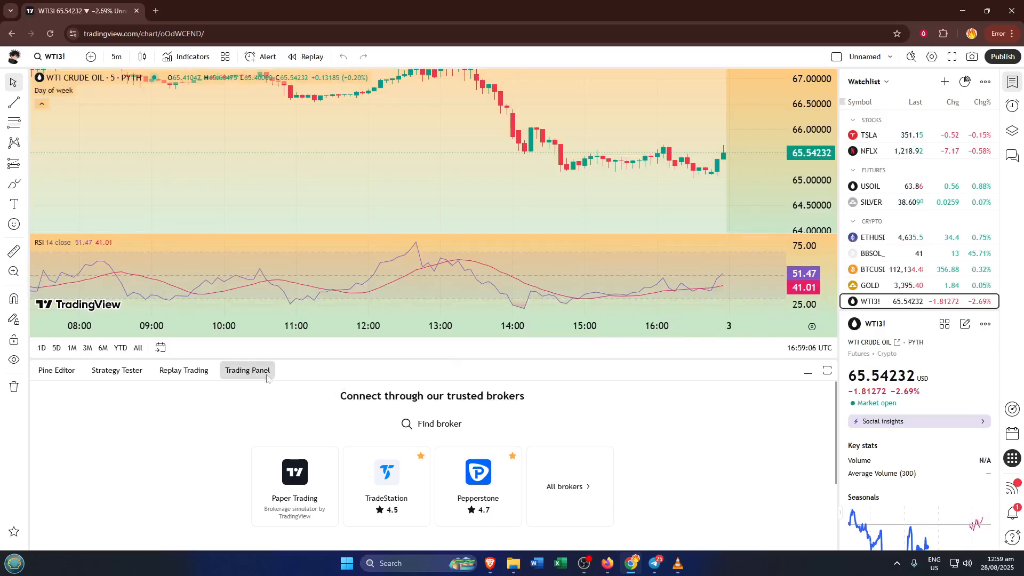
mouse_move(248, 370)
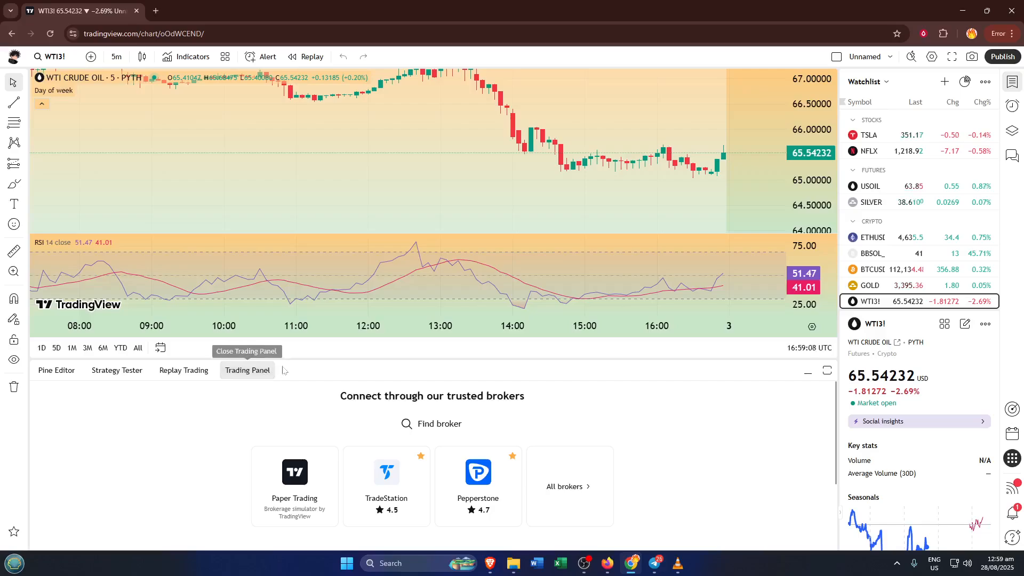
mouse_move(656, 406)
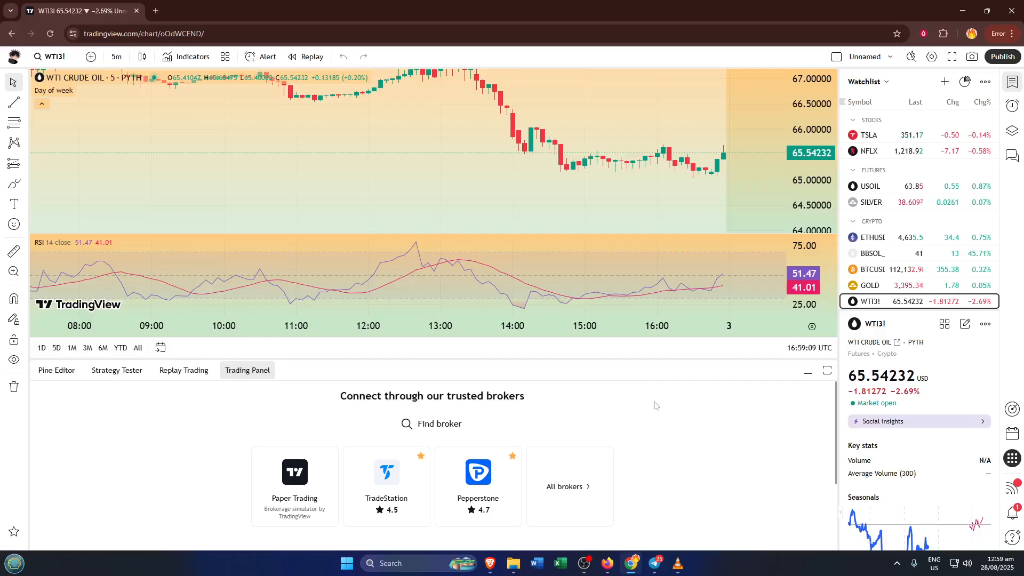
mouse_move(665, 414)
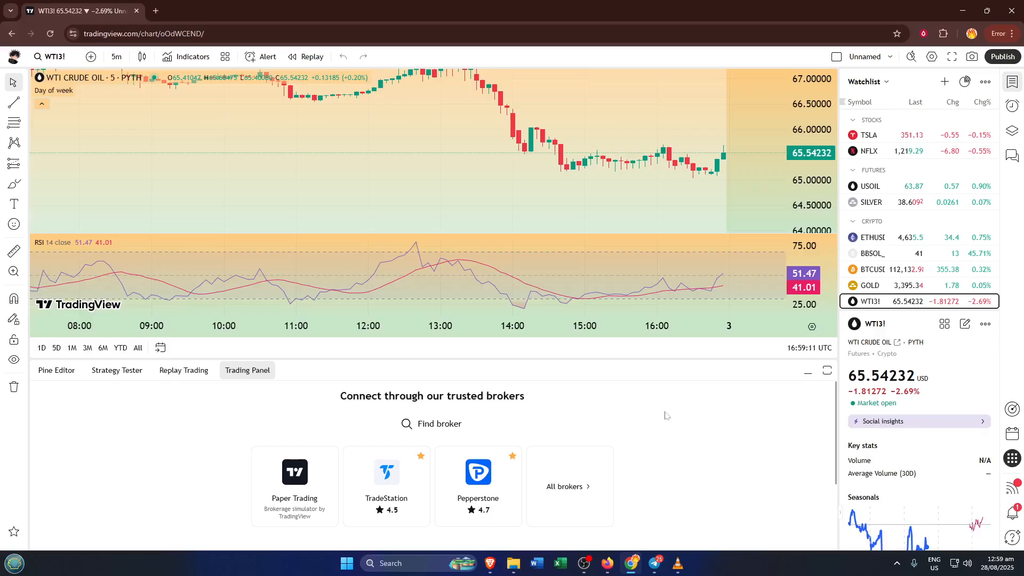
mouse_move(651, 427)
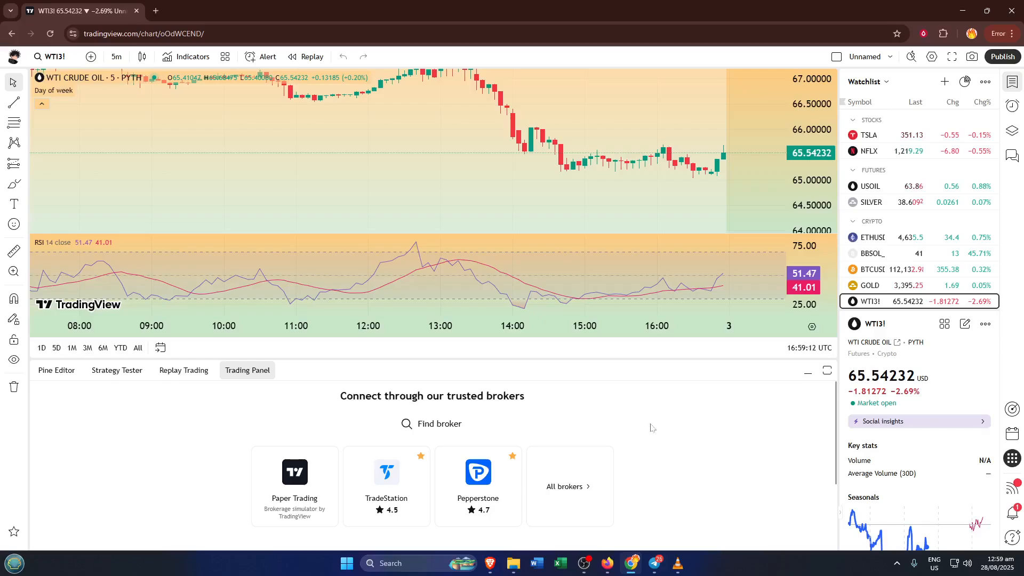
mouse_move(609, 458)
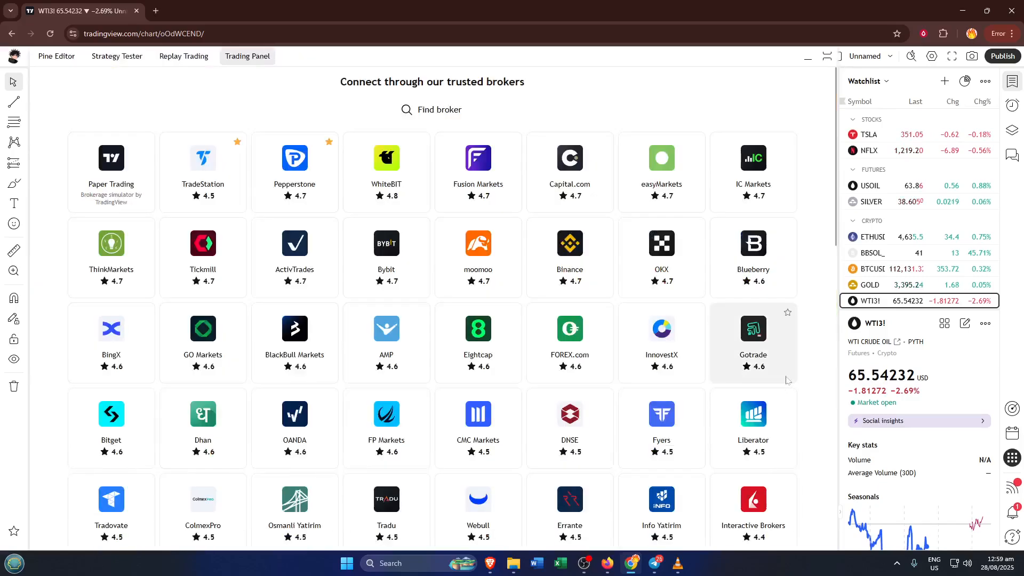
mouse_move(753, 428)
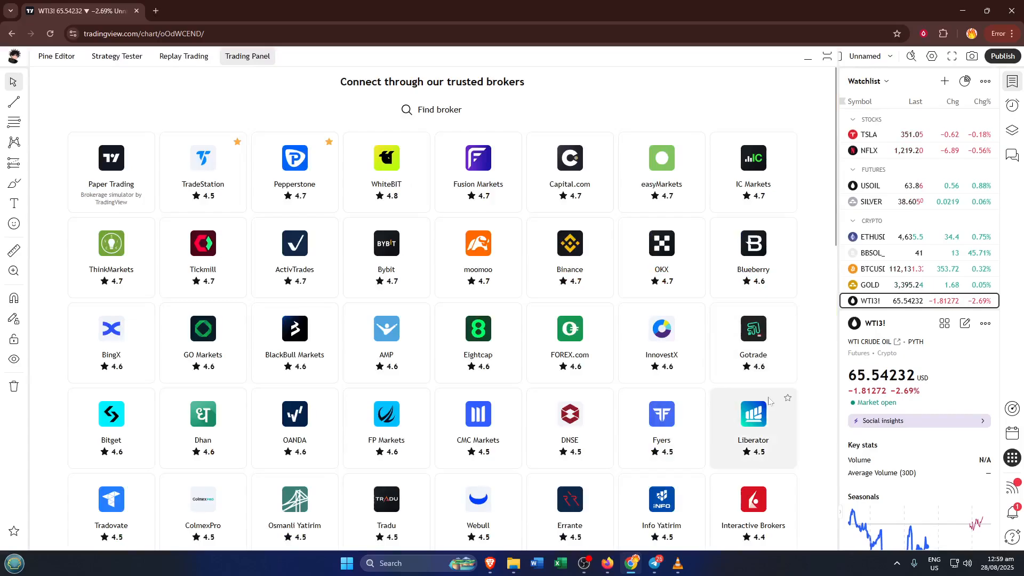
mouse_move(752, 343)
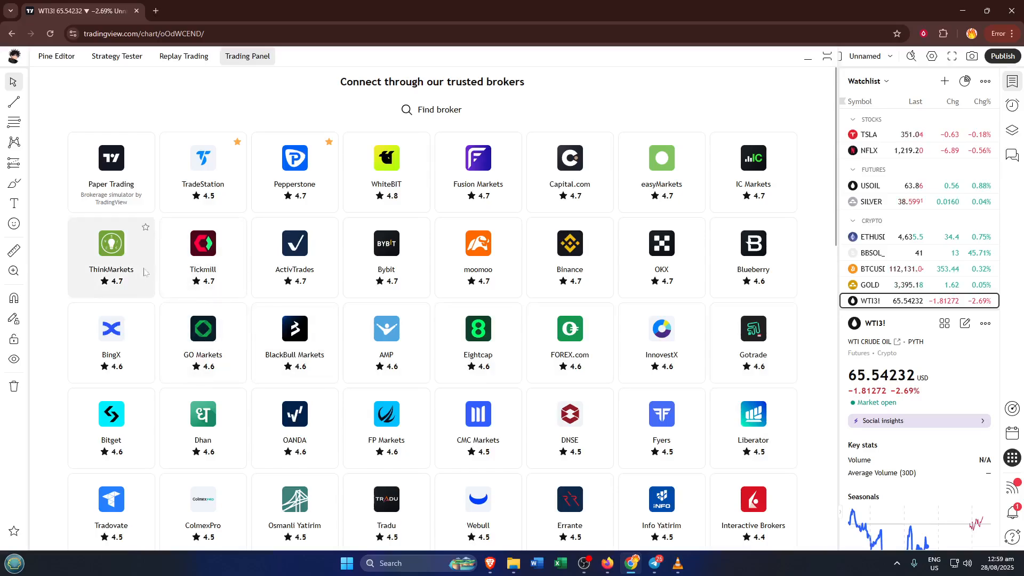
scroll("down", 3)
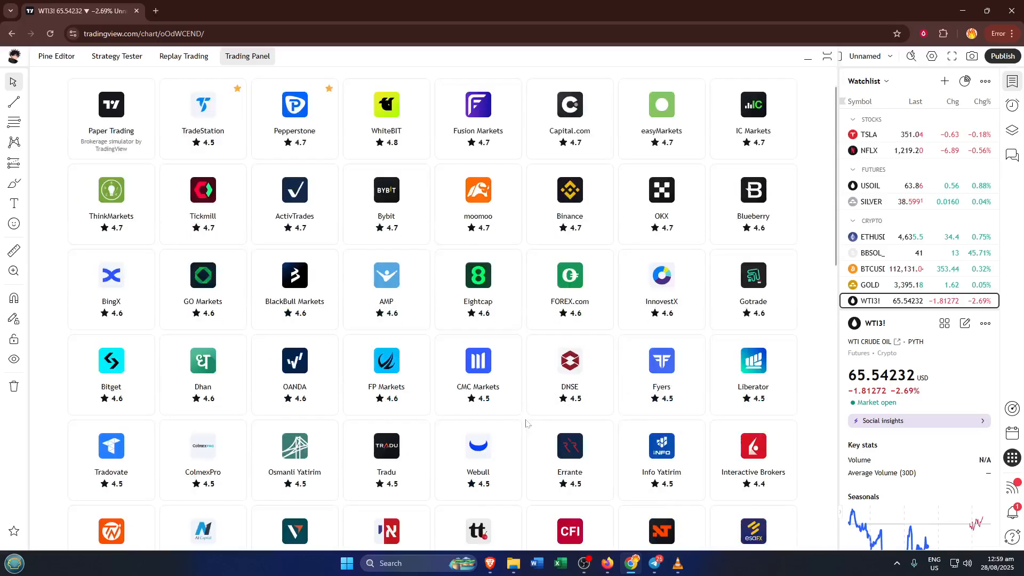
scroll("down", 3)
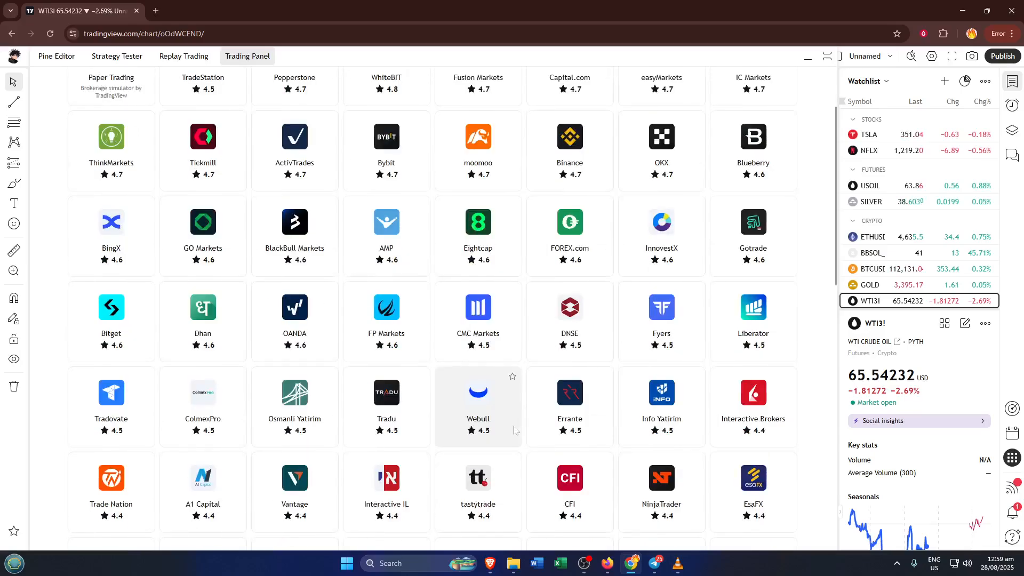
scroll("down", 3)
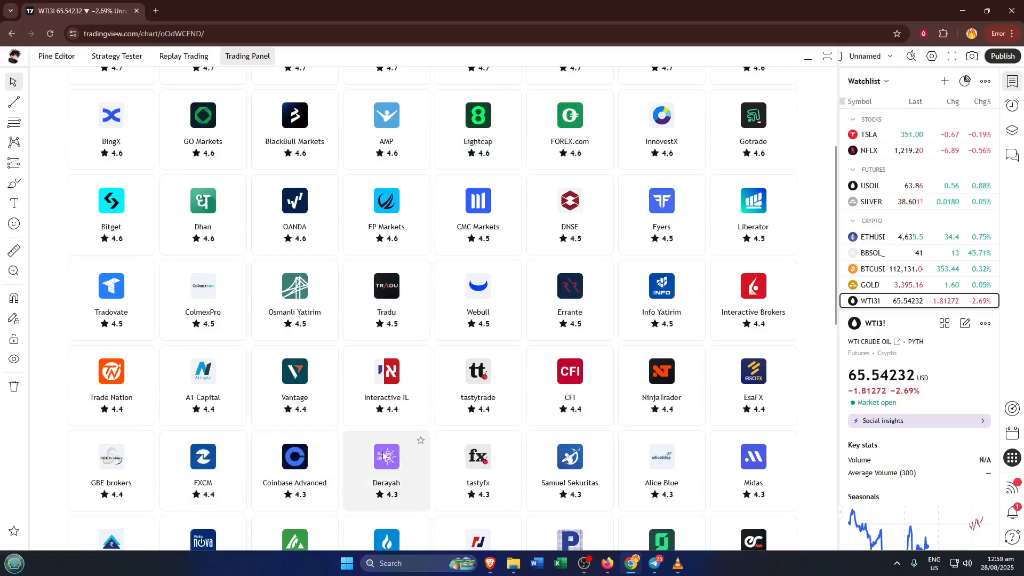
scroll("down", 3)
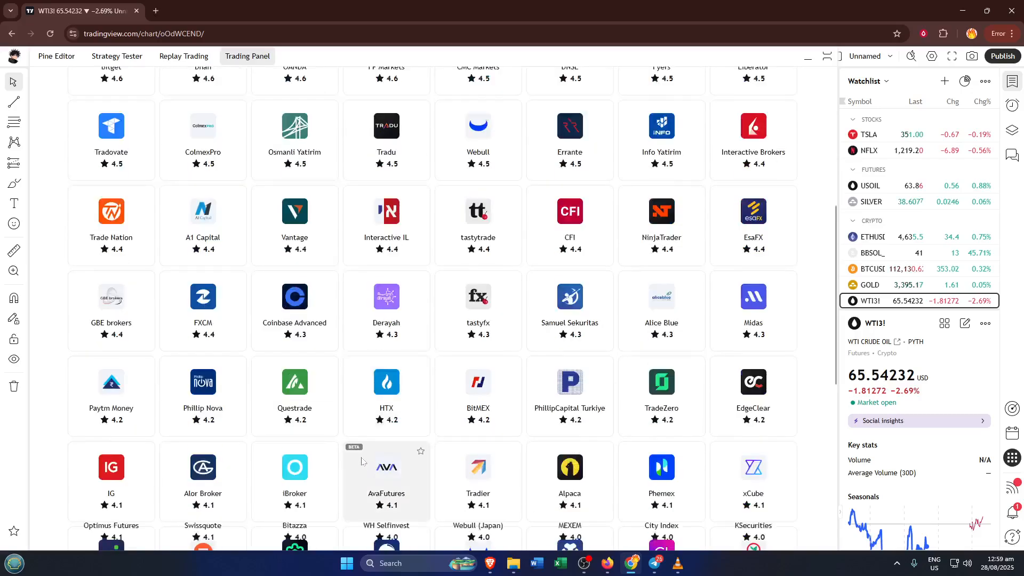
scroll("down", 3)
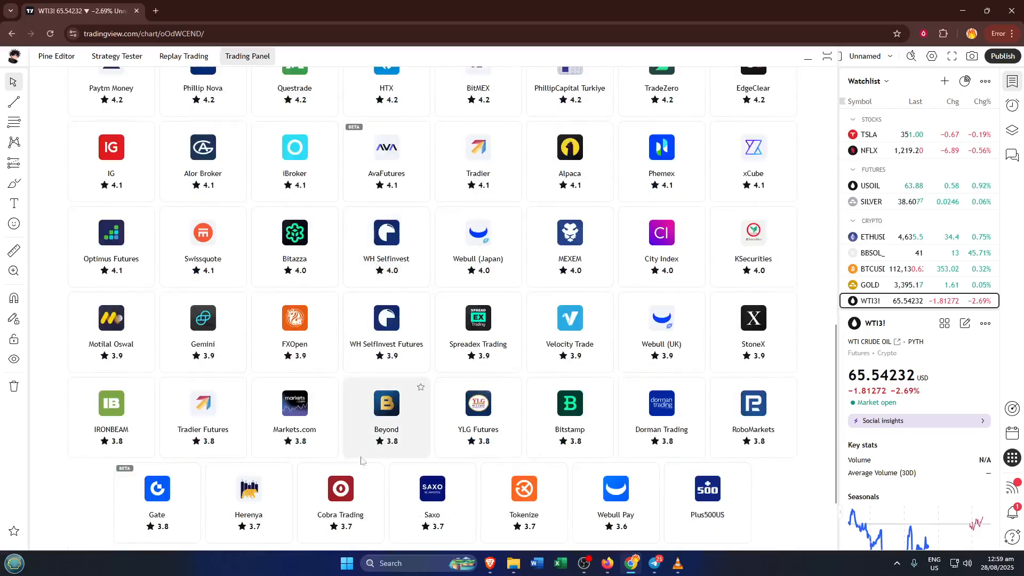
mouse_move(661, 417)
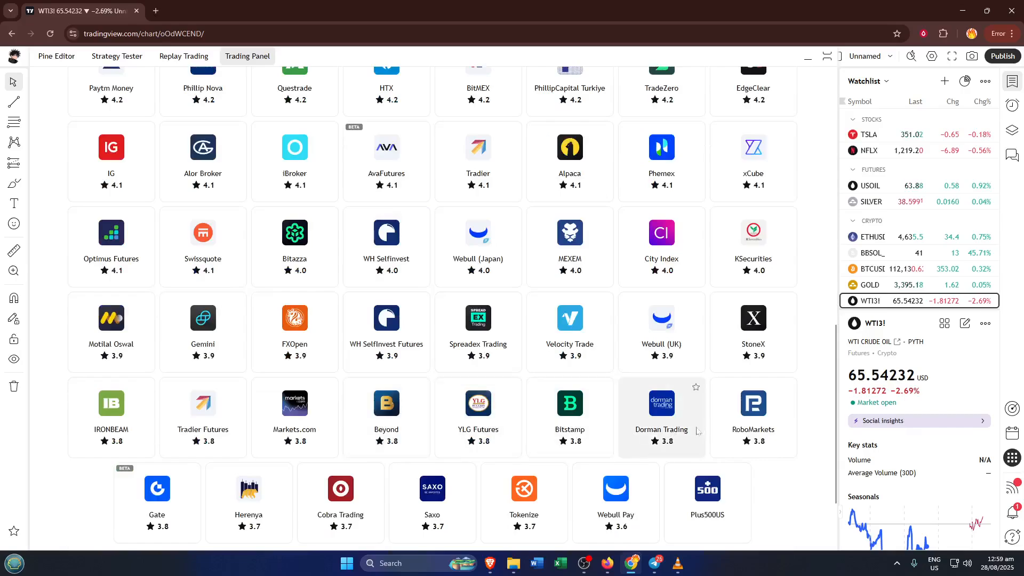
mouse_move(753, 418)
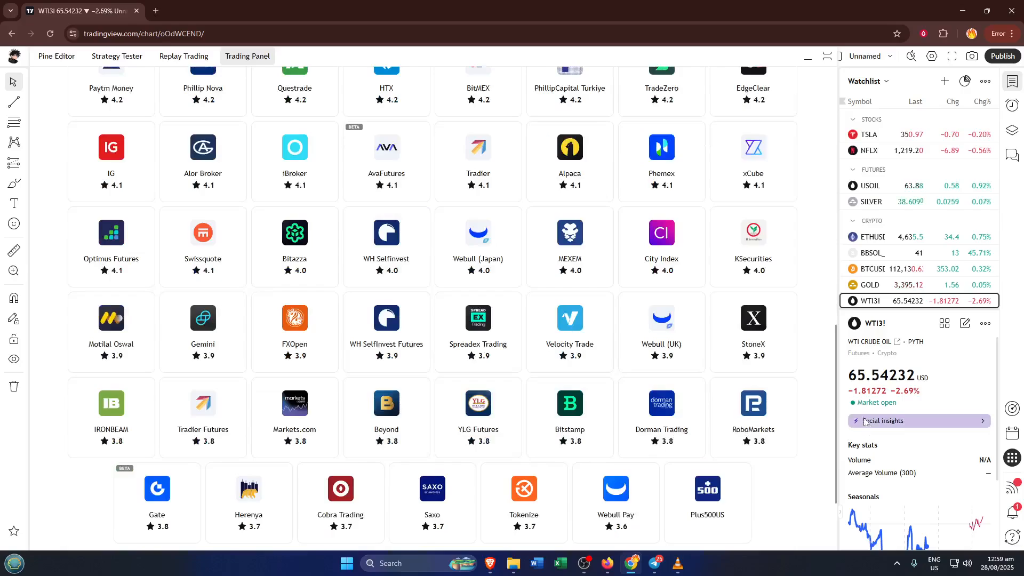
mouse_move(774, 410)
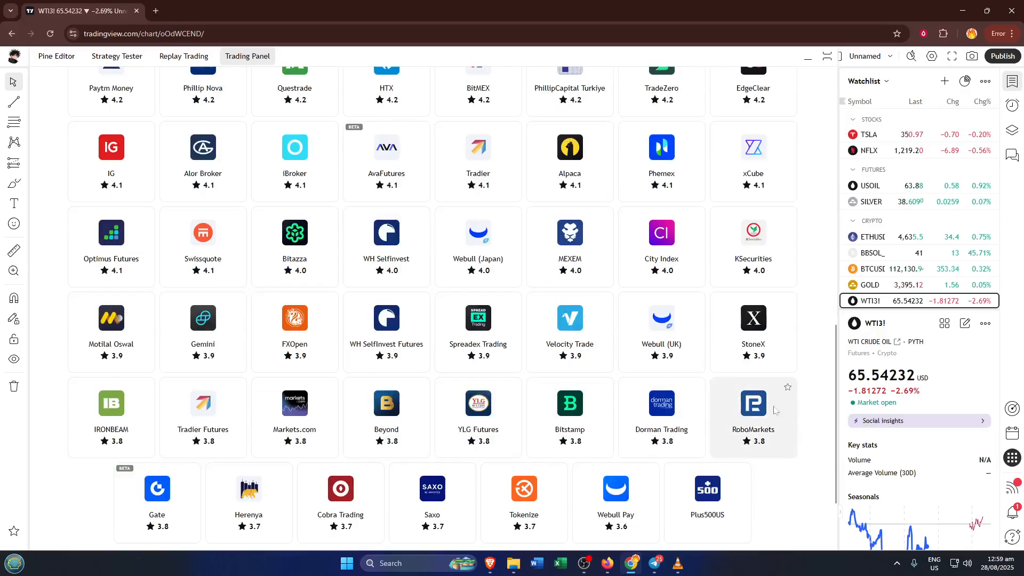
scroll("down", 3)
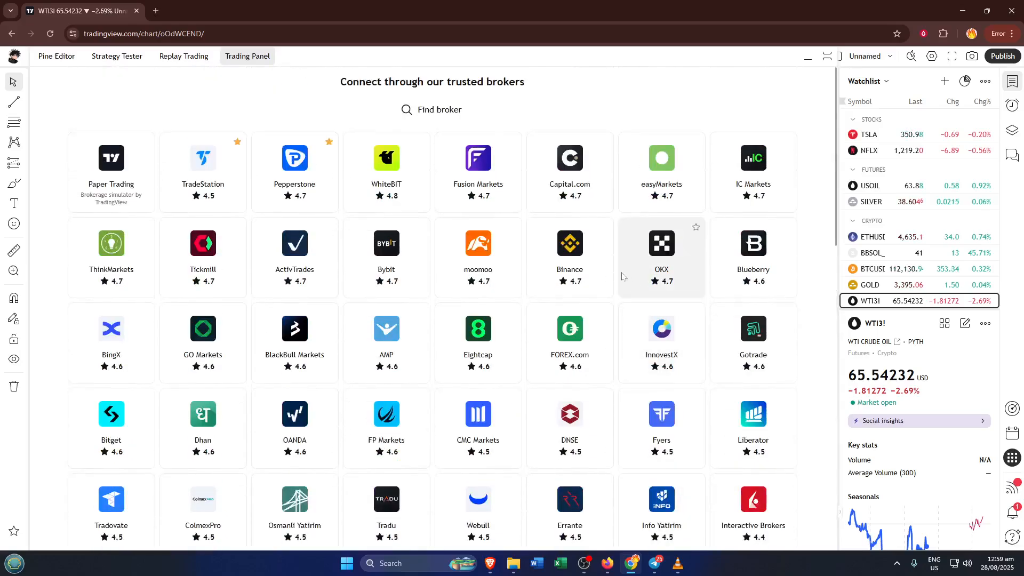
mouse_move(487, 116)
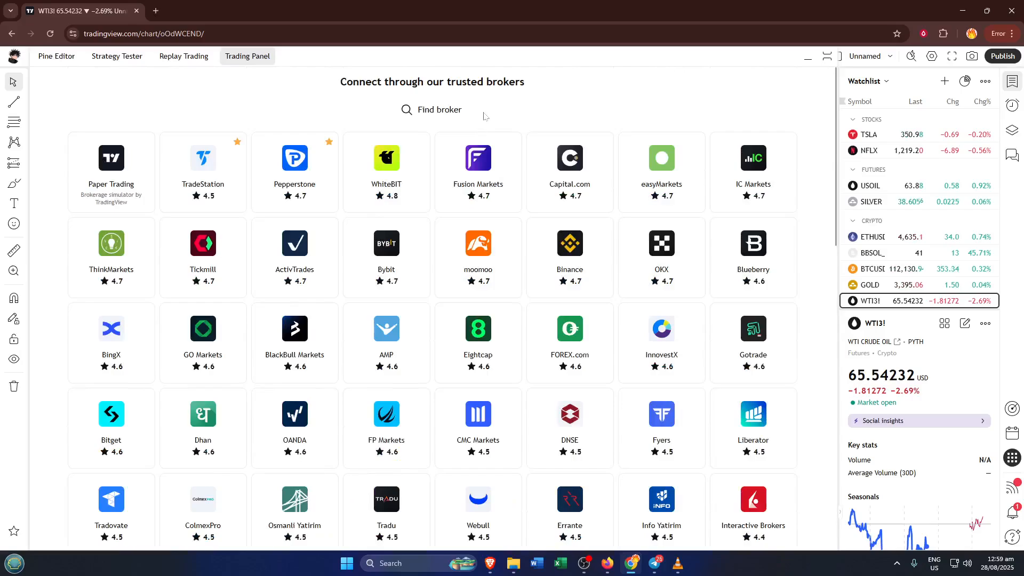
Step: Search the broker grid for 'fidelity', get Nothing found, then clear the search
left_click(432, 109)
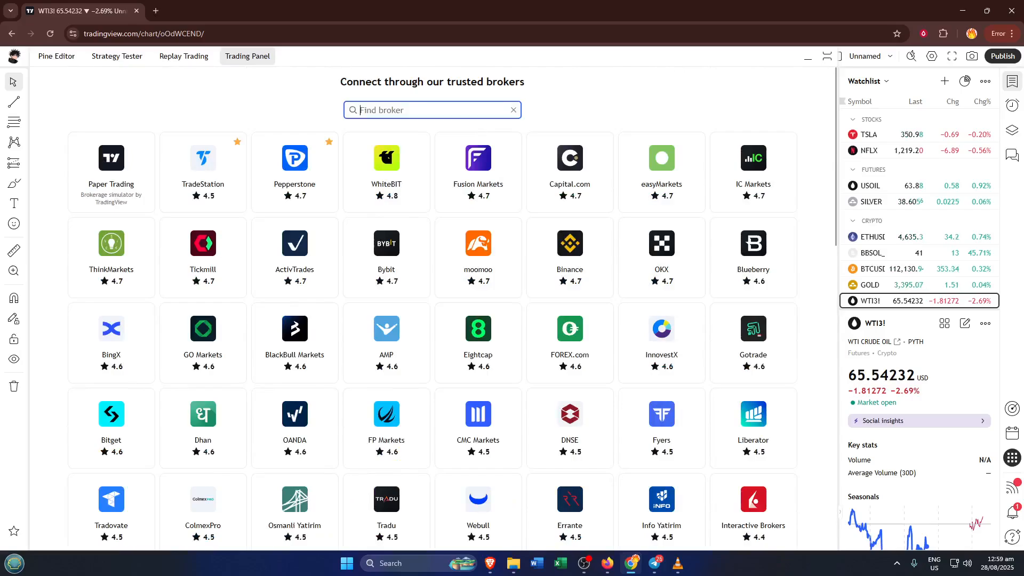
type("f")
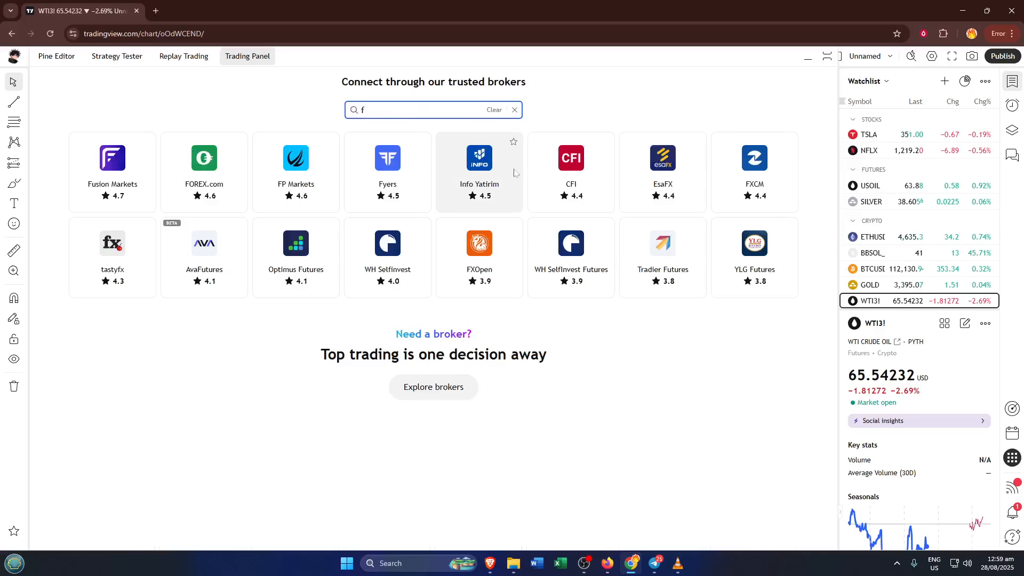
type("ide")
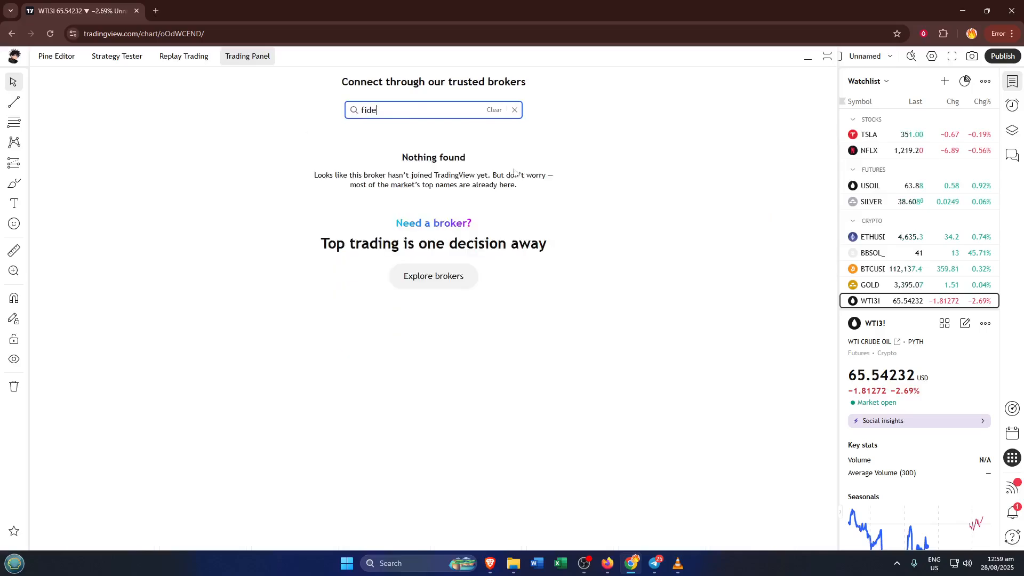
type("lity")
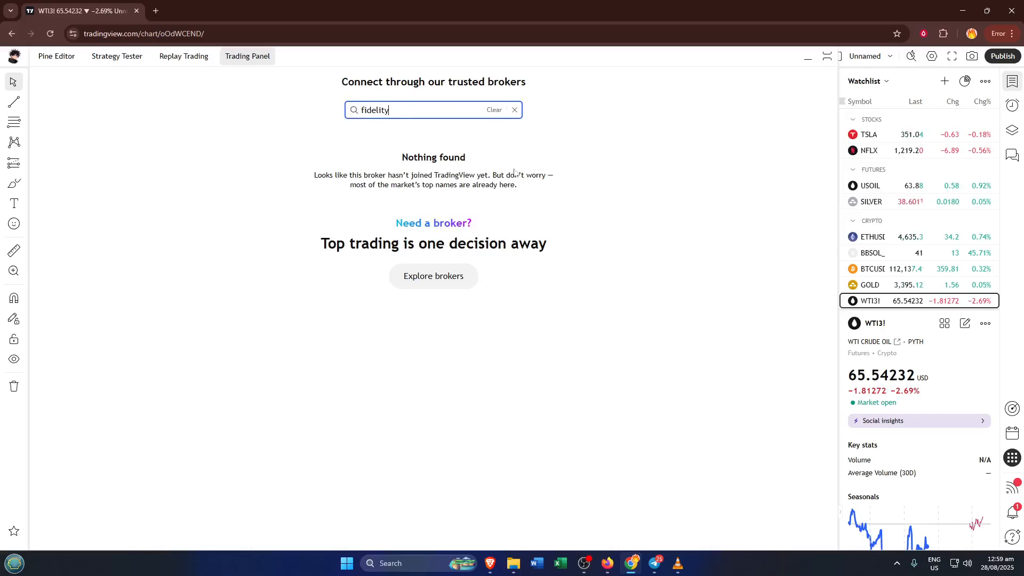
key("Backspace")
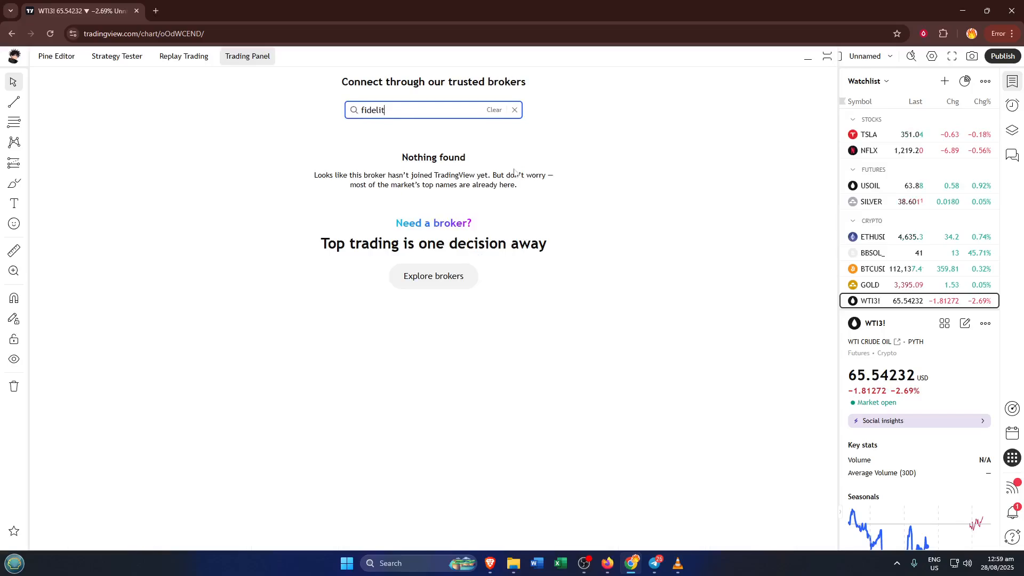
left_click(514, 110)
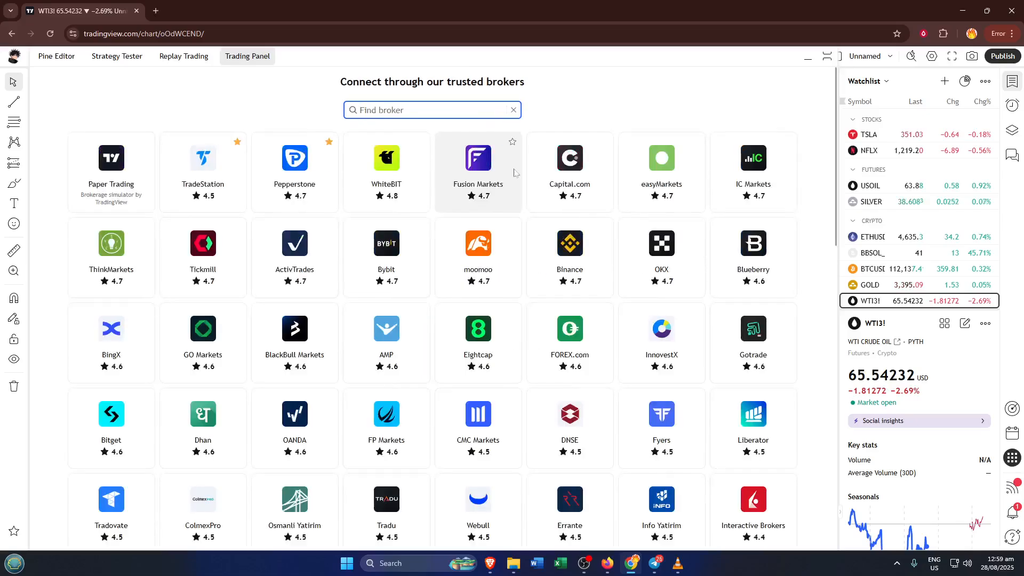
mouse_move(623, 124)
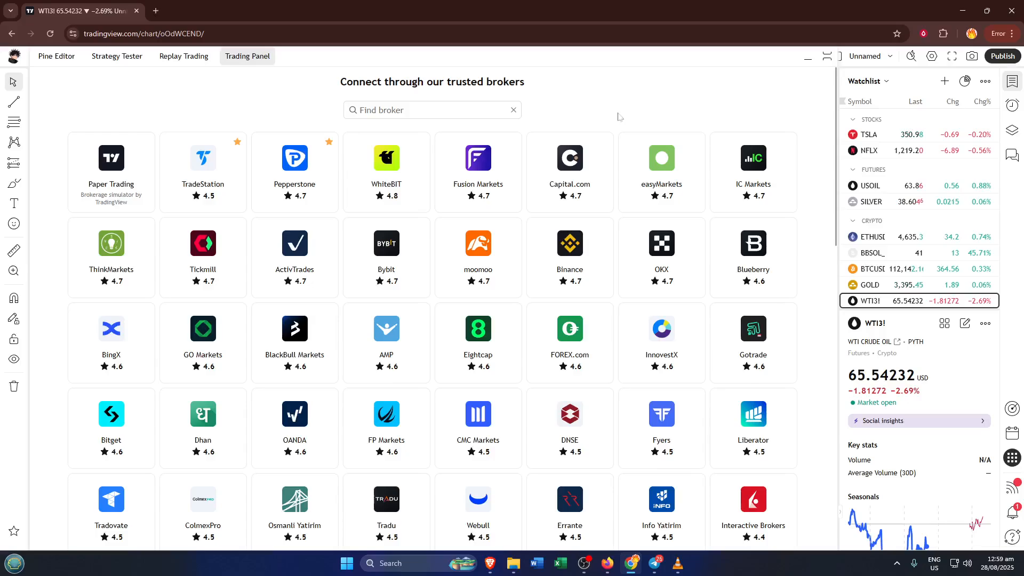
mouse_move(619, 122)
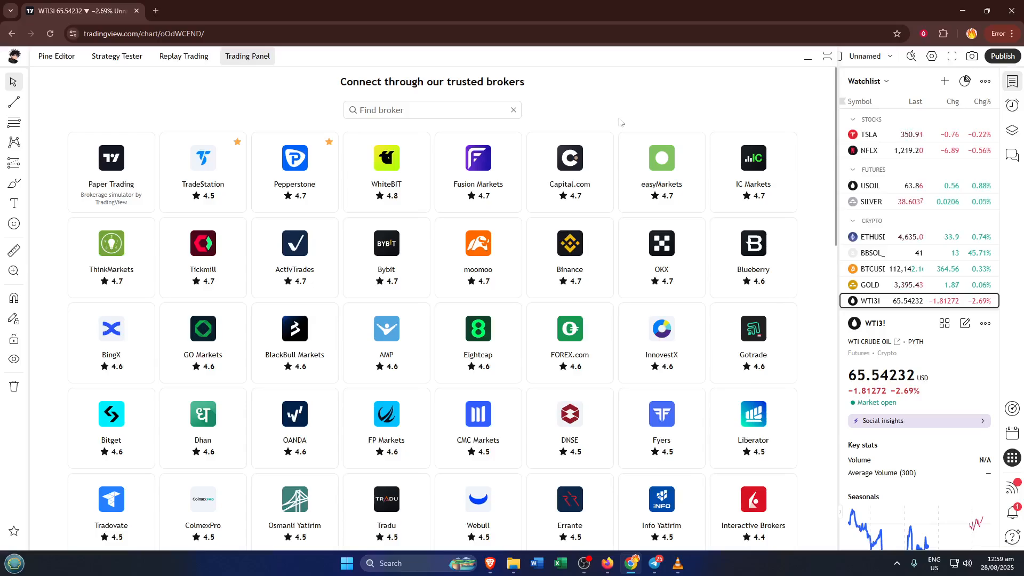